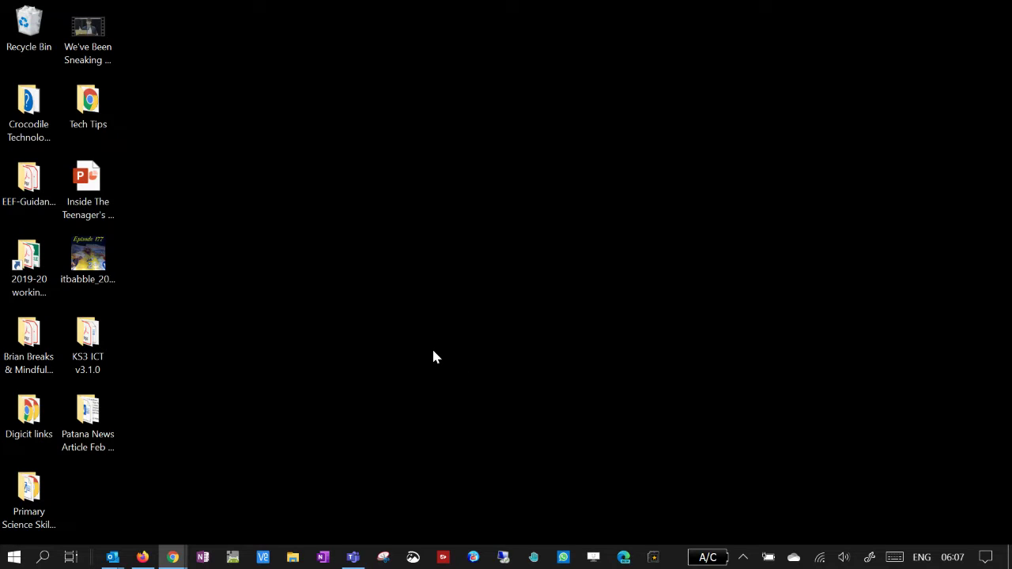
mouse_move(411, 356)
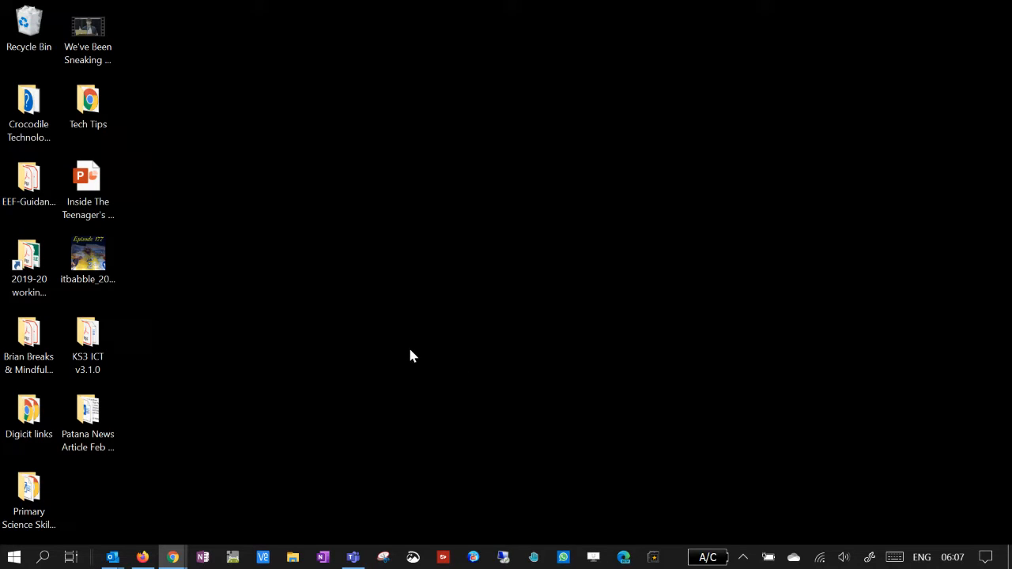
Show the Windows clipboard history of recently copied snippets, links and an image (Win+V).
left_click(12, 557)
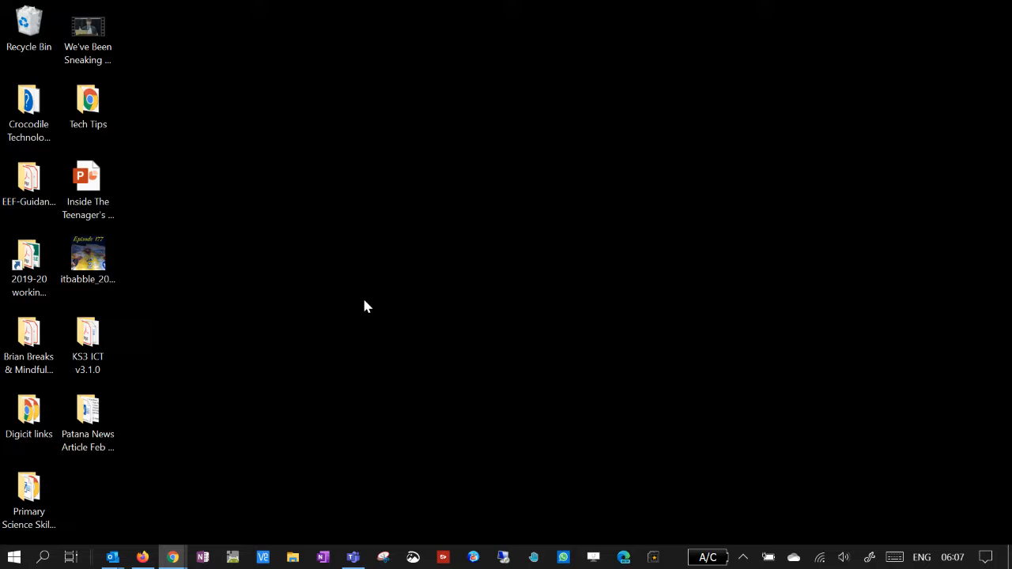
key("win+v")
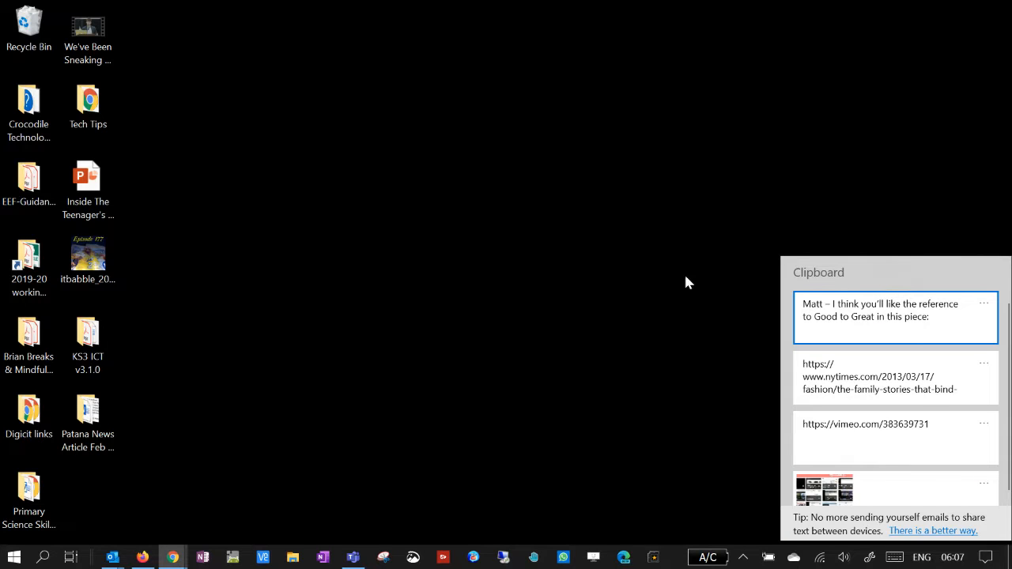
mouse_move(895, 376)
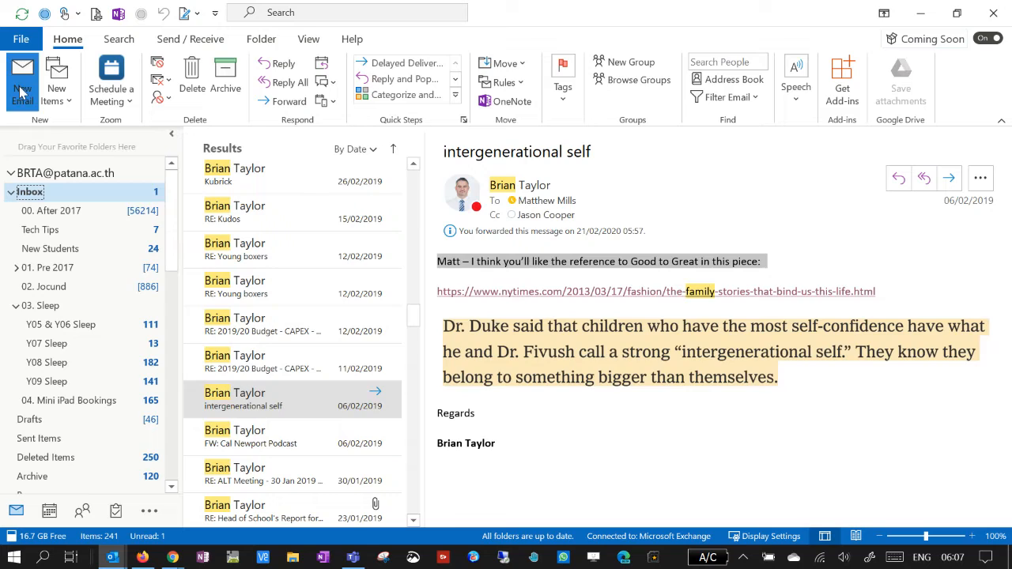
Paste the copied My Recordings screenshot into a new Outlook email body, then close the draft.
left_click(23, 76)
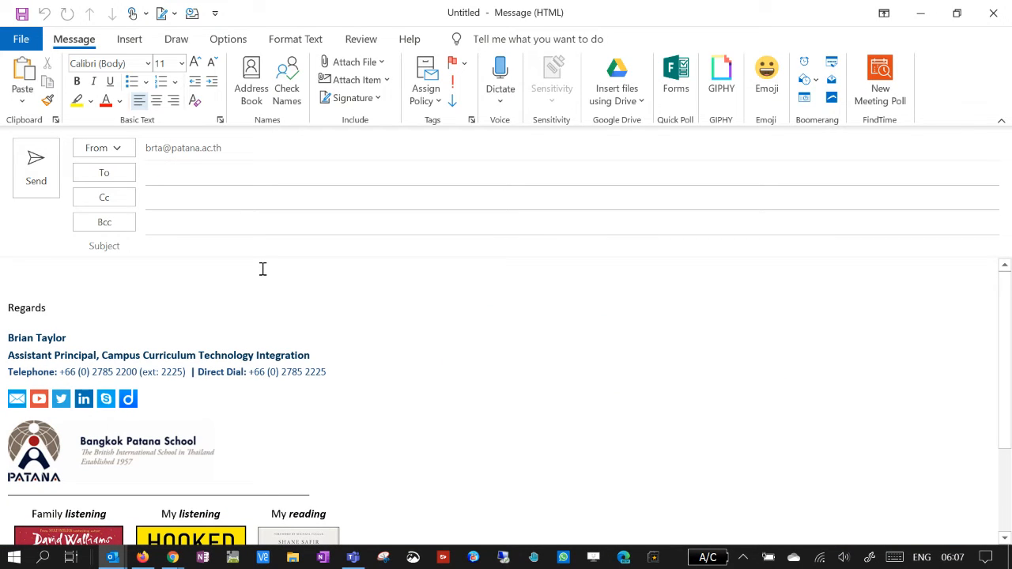
left_click(54, 120)
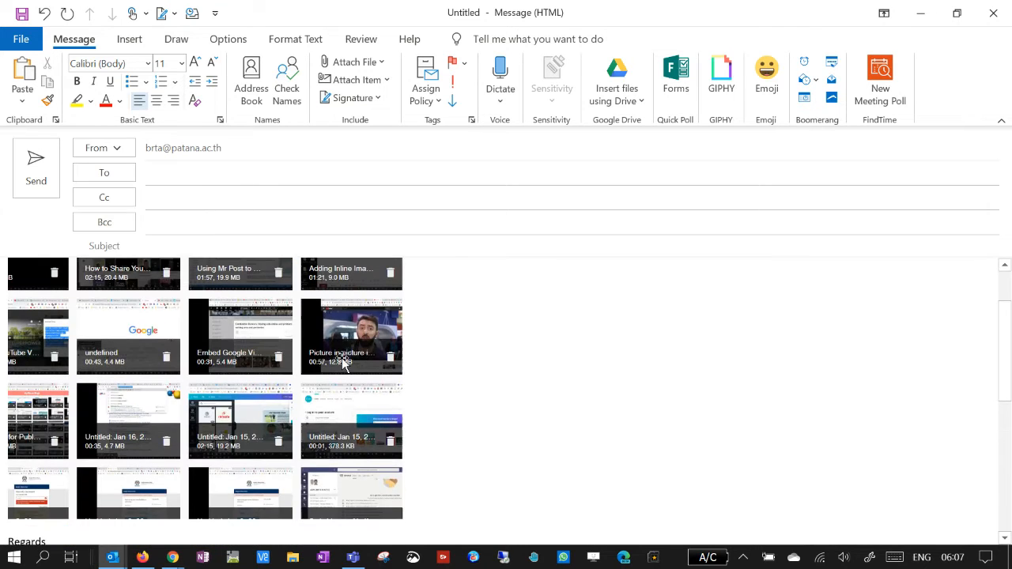
scroll("up", 3)
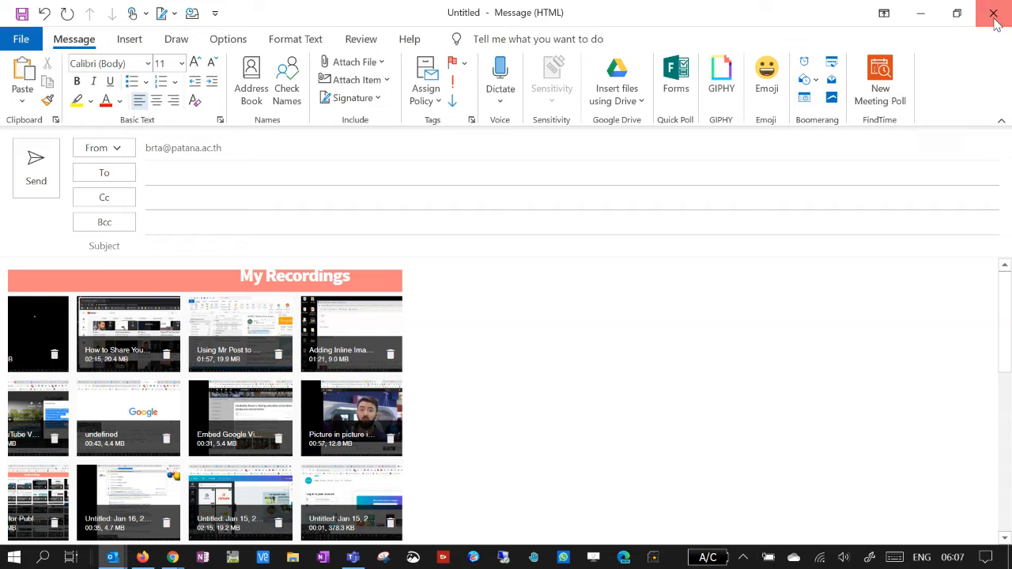
left_click(994, 12)
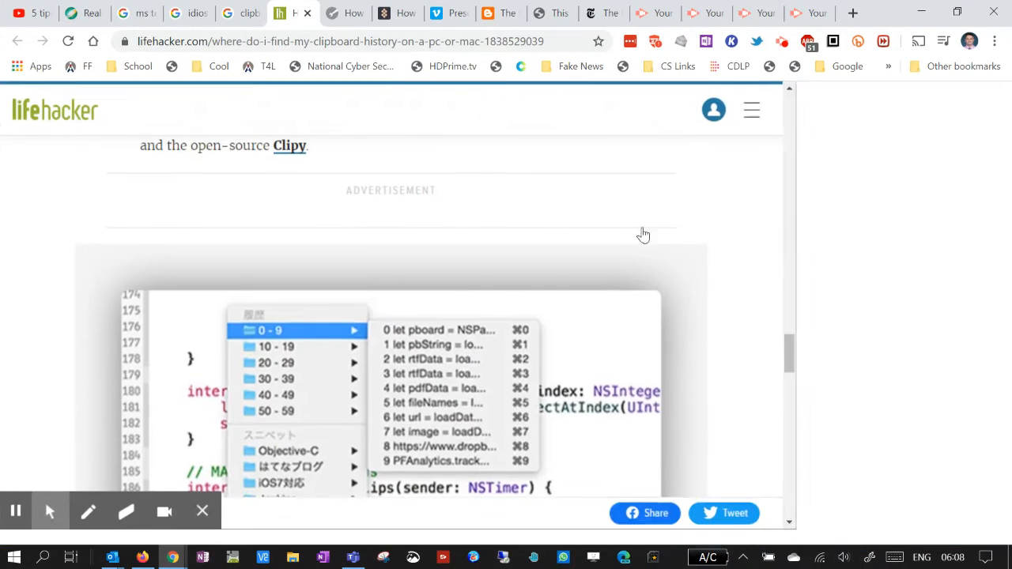
Scroll to the 'Enabling Clipboard History on macOS' paragraph naming CopyClip, Paste, Alfred 4, PasteBot and Clipy.
scroll("down", 3)
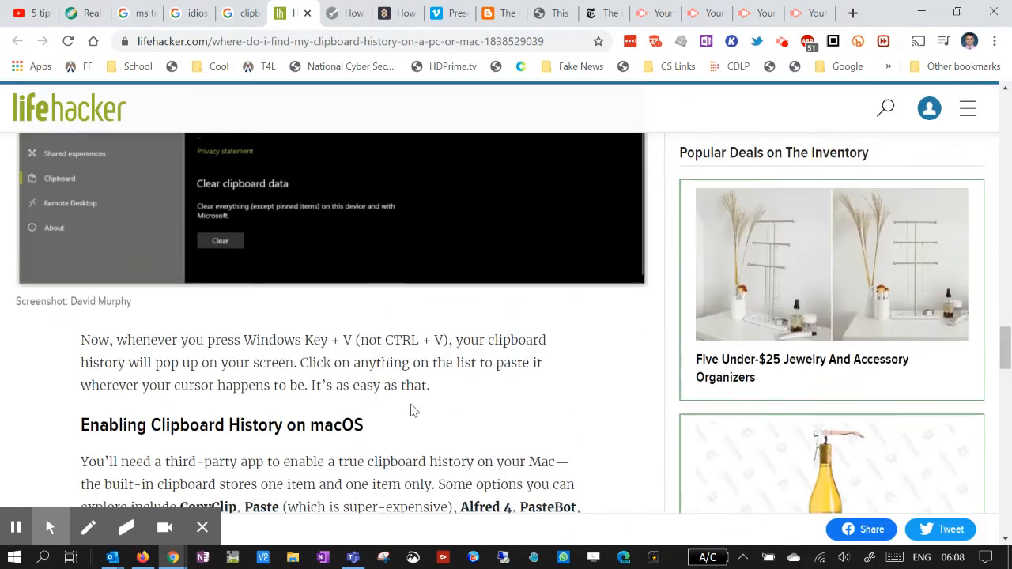
scroll("down", 3)
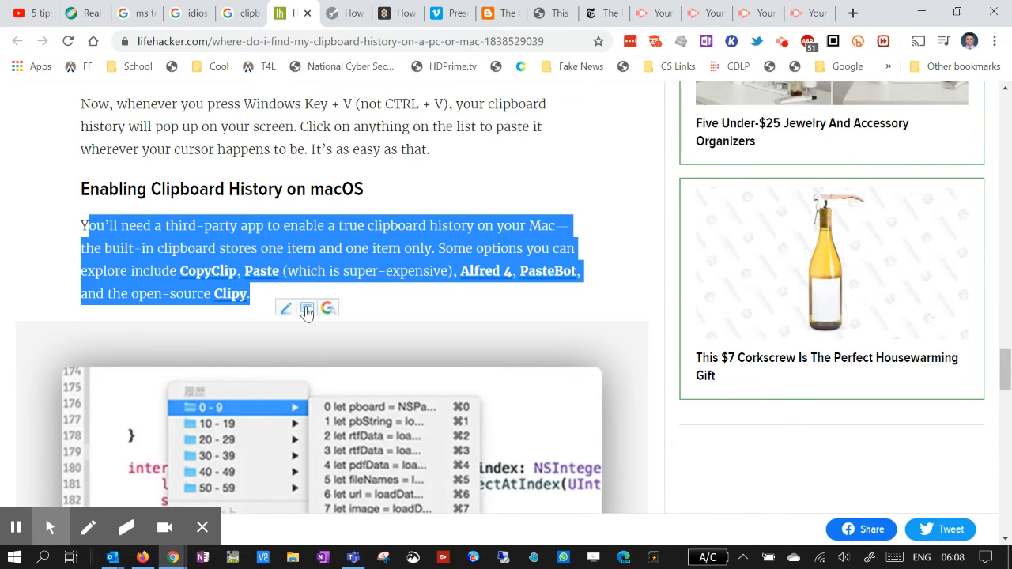
mouse_move(487, 309)
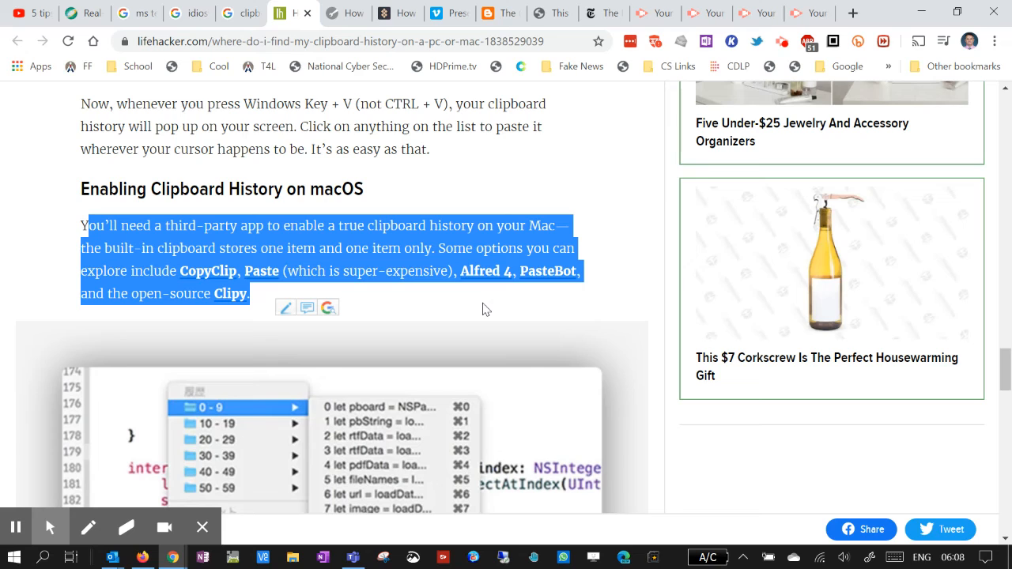
mouse_move(260, 502)
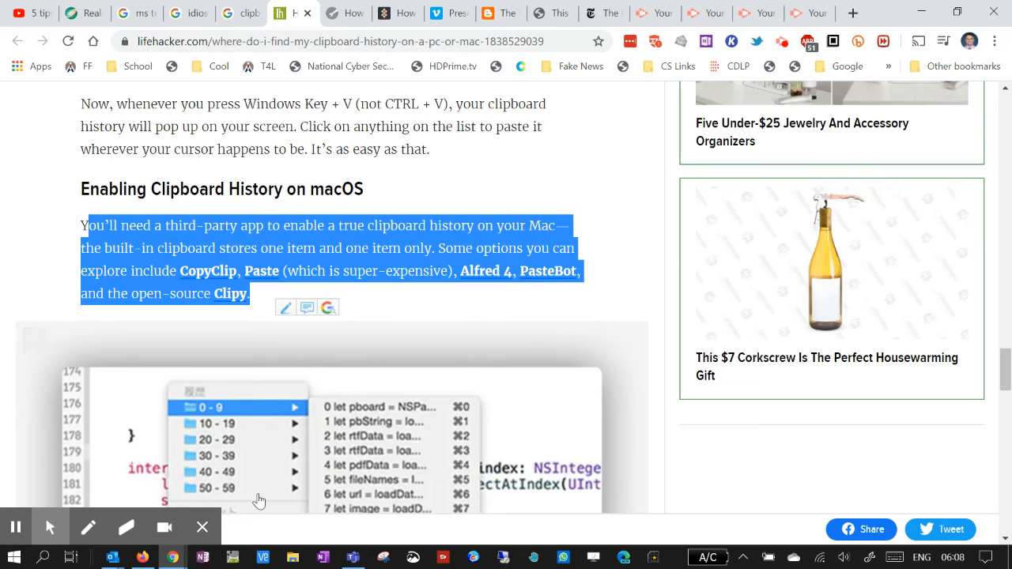